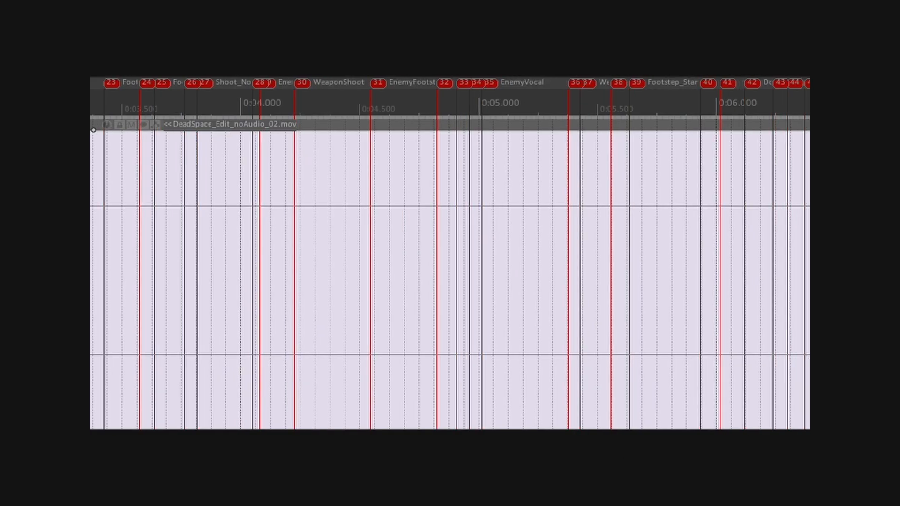
# Scroll through PostEventByMarker.lua past its WaapiPostEvent, GetTime and GetMarker functions.
pyautogui.hscroll(3)
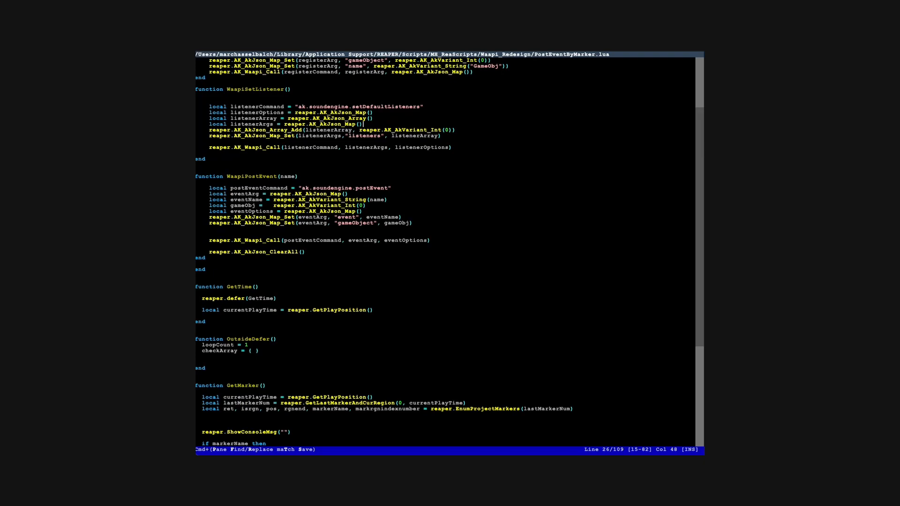
pyautogui.scroll(-3)
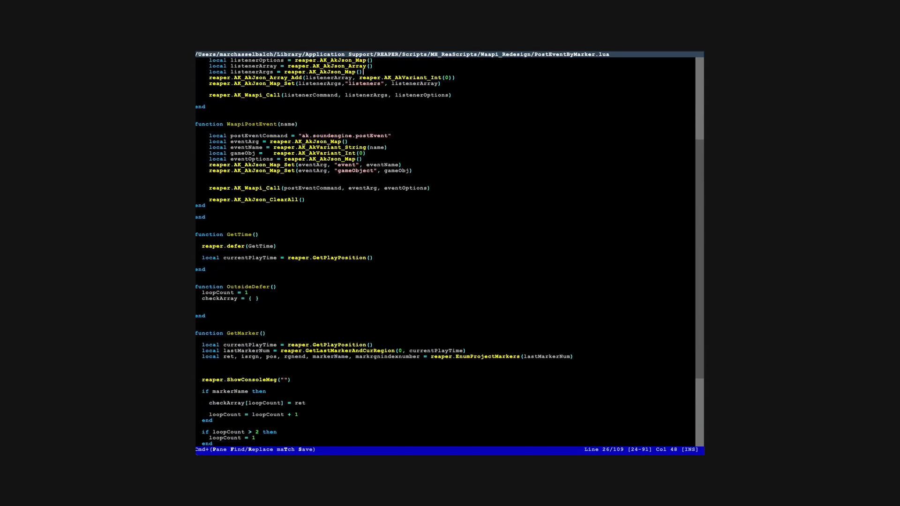
pyautogui.scroll(-3)
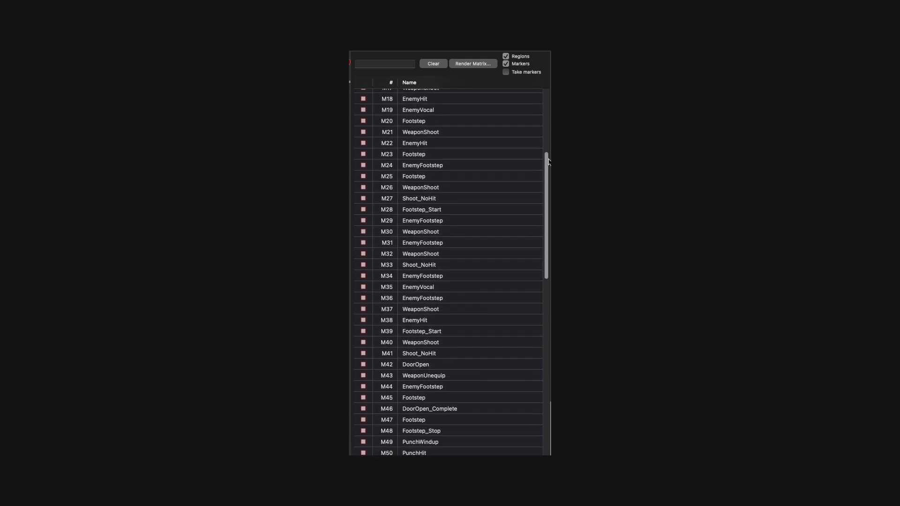
# Scroll the Region/Marker Manager list of markers such as Footstep, EnemyHit, WeaponShoot and DoorOpen.
pyautogui.scroll(-3)
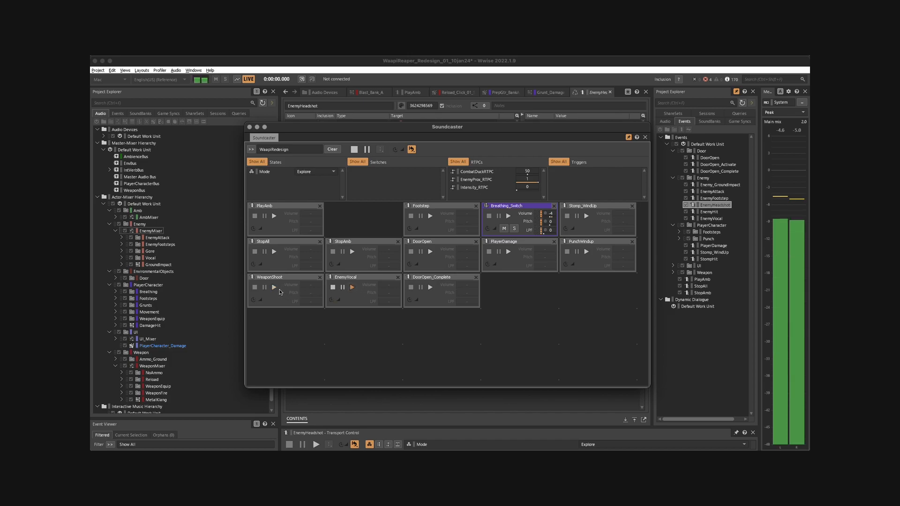
# Audition the WeaponShoot event in the WaapiRedesign Soundcaster session.
pyautogui.click(352, 289)
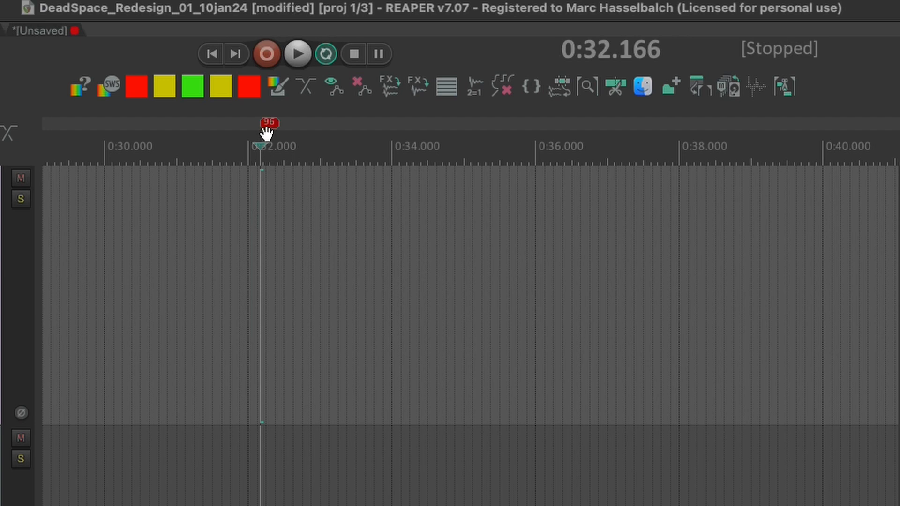
# Name marker 96 'Footstep', then place another marker in region 1 for naming.
pyautogui.doubleClick(264, 123)
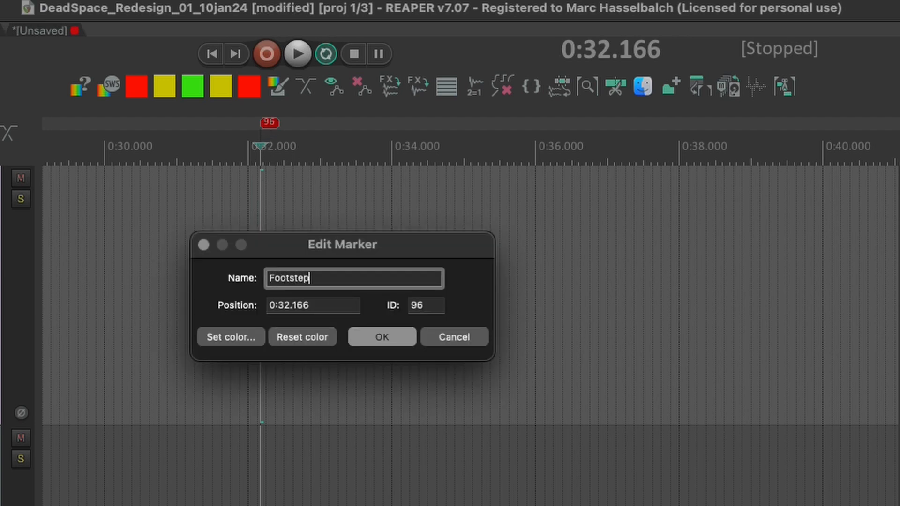
pyautogui.click(382, 336)
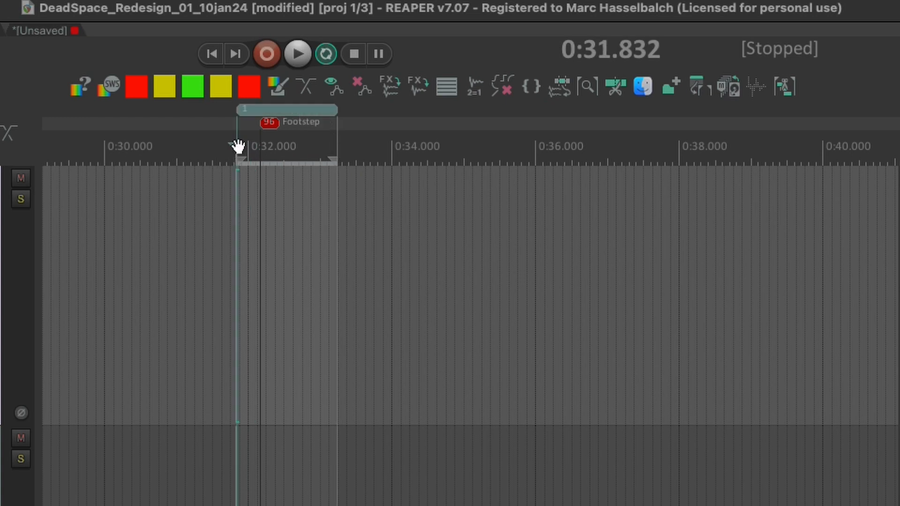
pyautogui.click(297, 54)
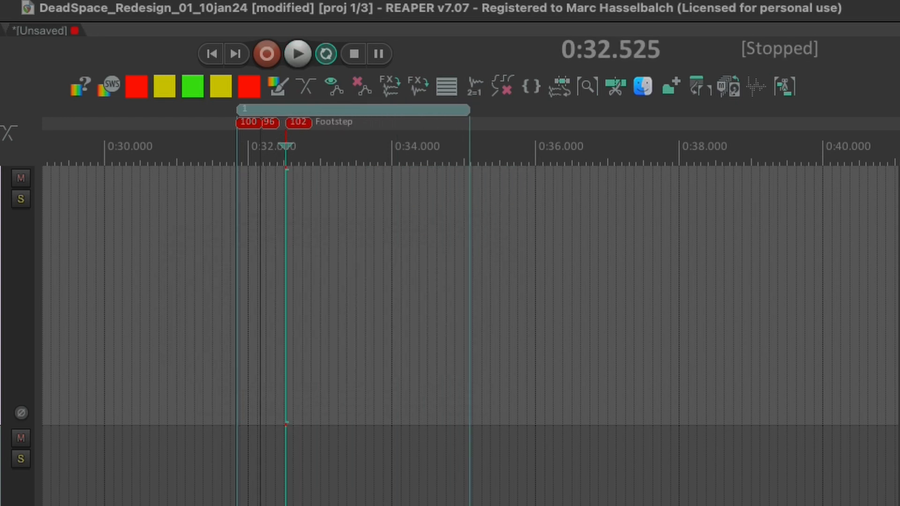
pyautogui.doubleClick(197, 136)
pyautogui.write('EnemyV')
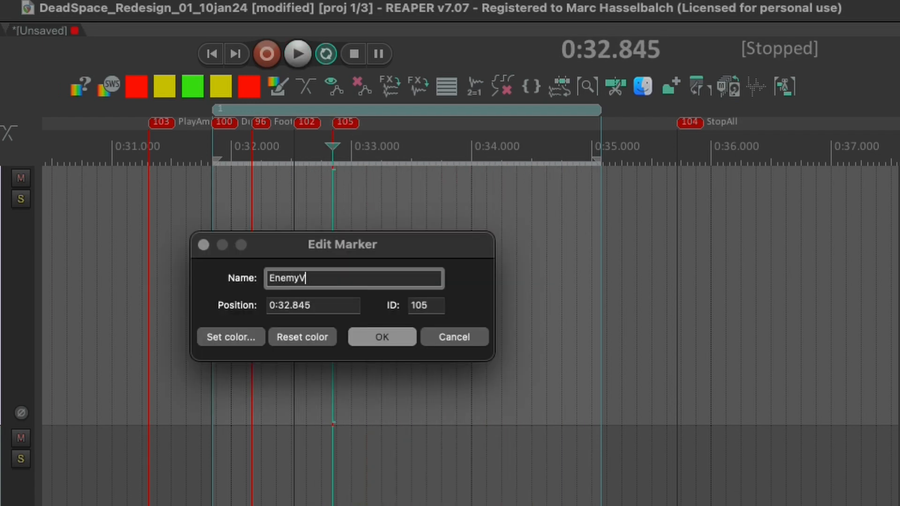
# Name marker 105 'EnemyVocal' and name marker 107, adding markers inside region 1.
pyautogui.click(382, 337)
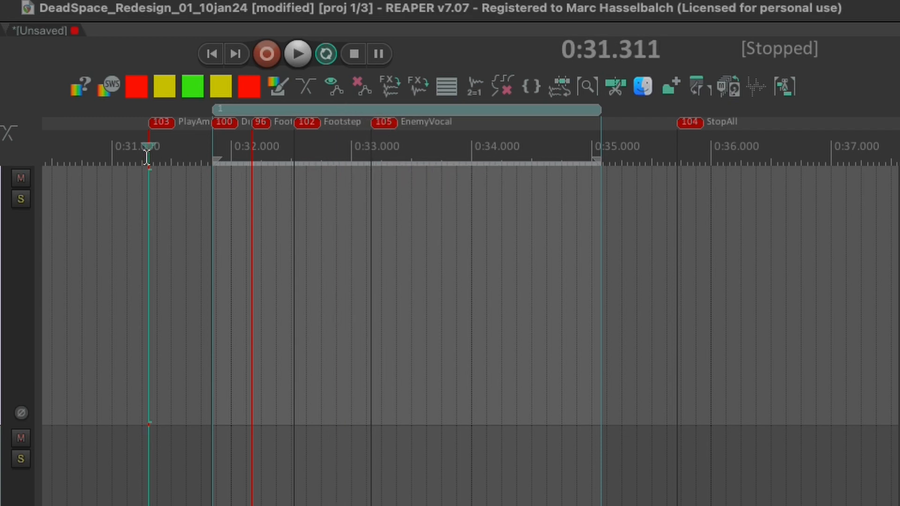
pyautogui.click(297, 55)
pyautogui.write('En')
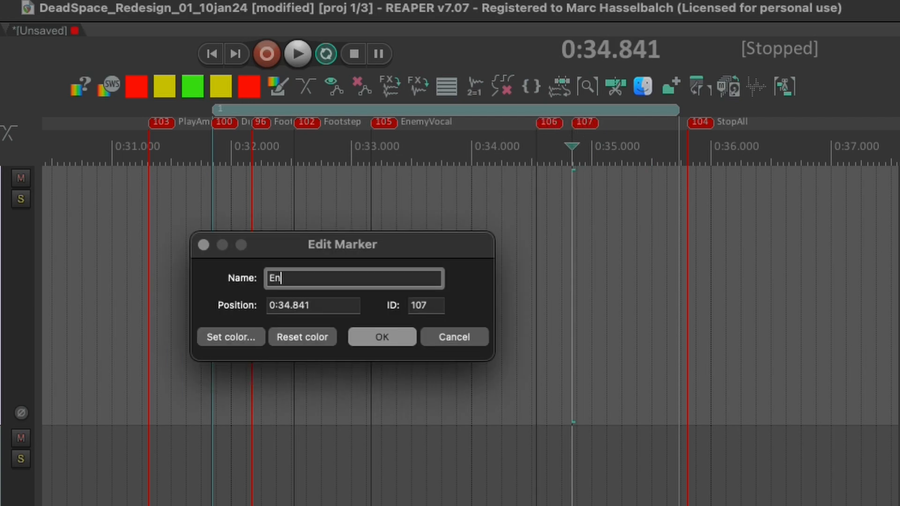
pyautogui.click(382, 336)
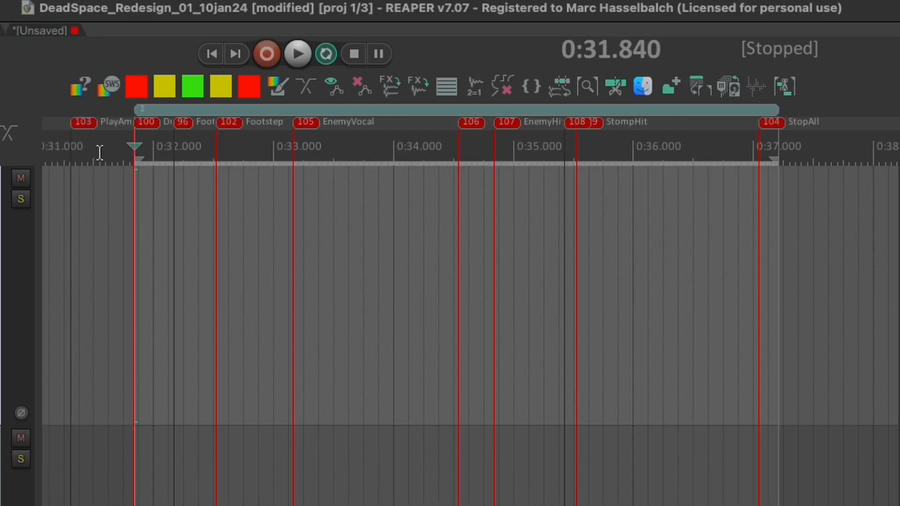
pyautogui.click(297, 55)
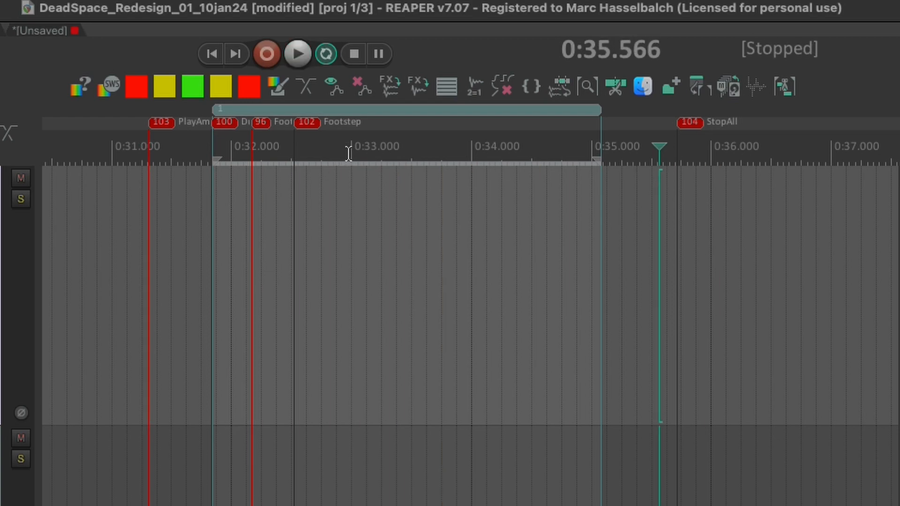
# Move the edit position to about 33.6 s in region 1 and jump to marker 106.
pyautogui.click(296, 55)
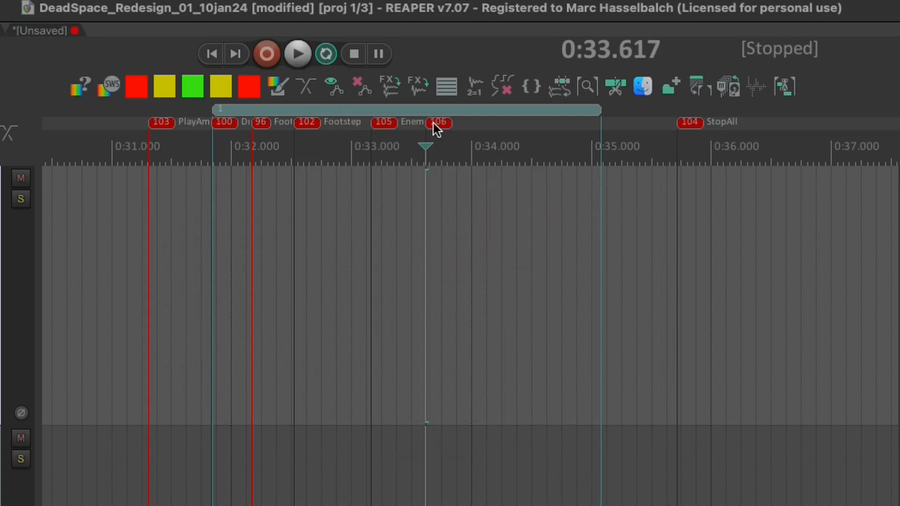
pyautogui.click(296, 55)
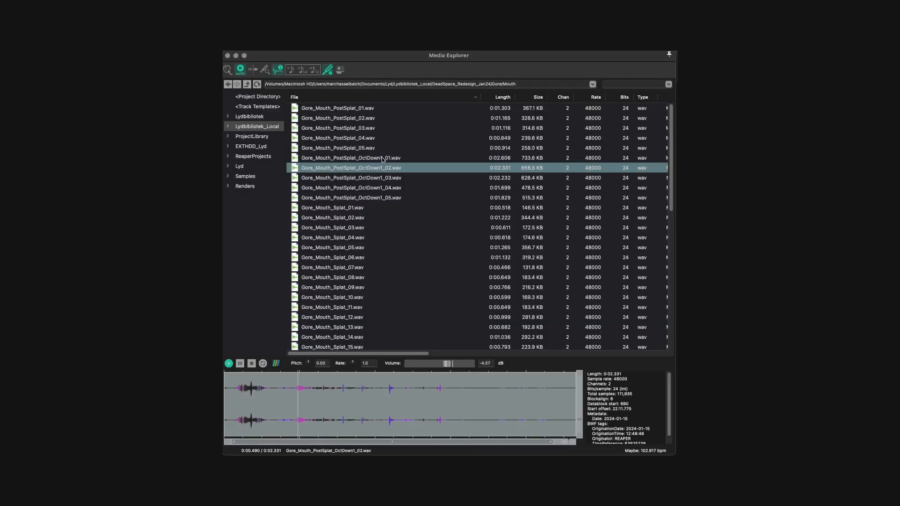
# Preview Gore_Mouth_PostSplat_OctDown1 takes _02, _03 and _04 in the Media Explorer.
pyautogui.click(351, 177)
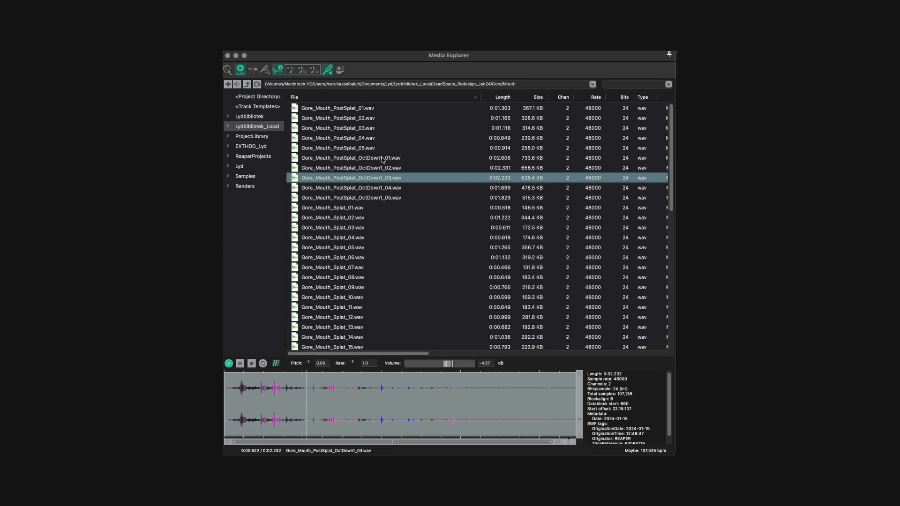
pyautogui.click(351, 188)
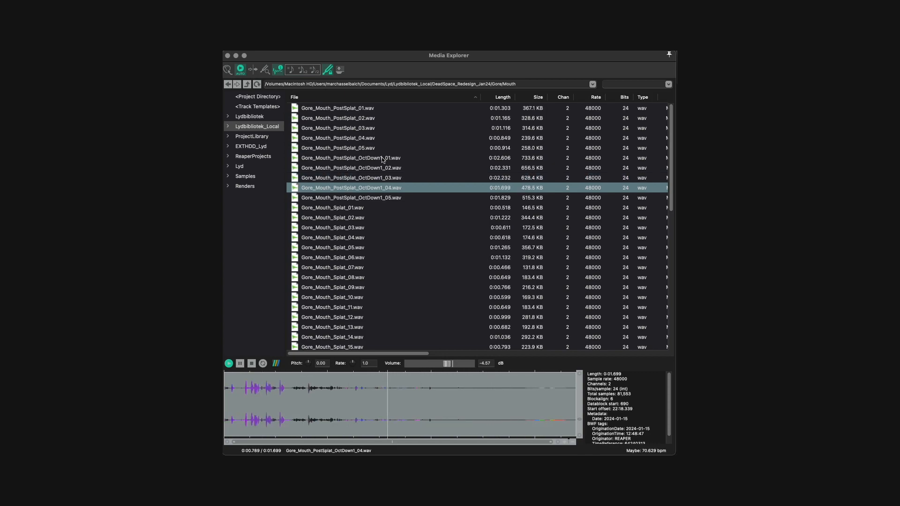
pyautogui.click(332, 207)
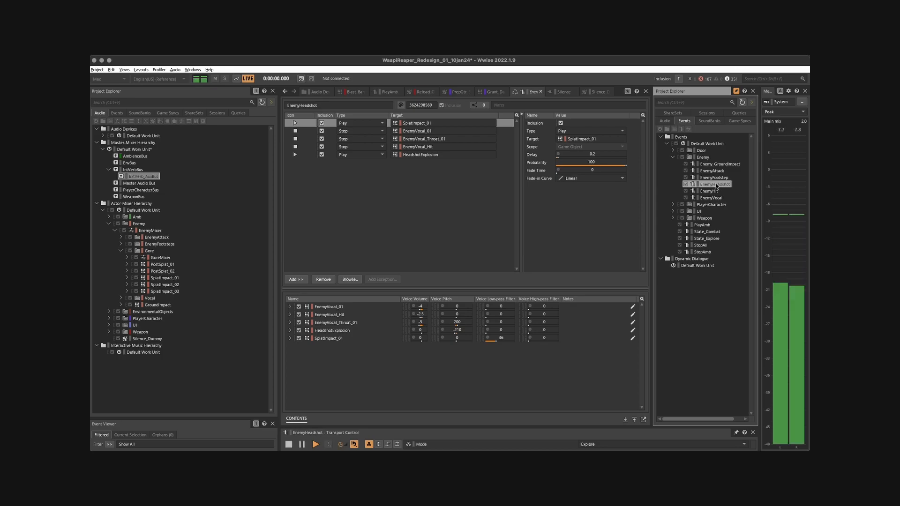
# Load the EnemyHeadshot event into the Event Editor from the Events tab.
pyautogui.click(706, 198)
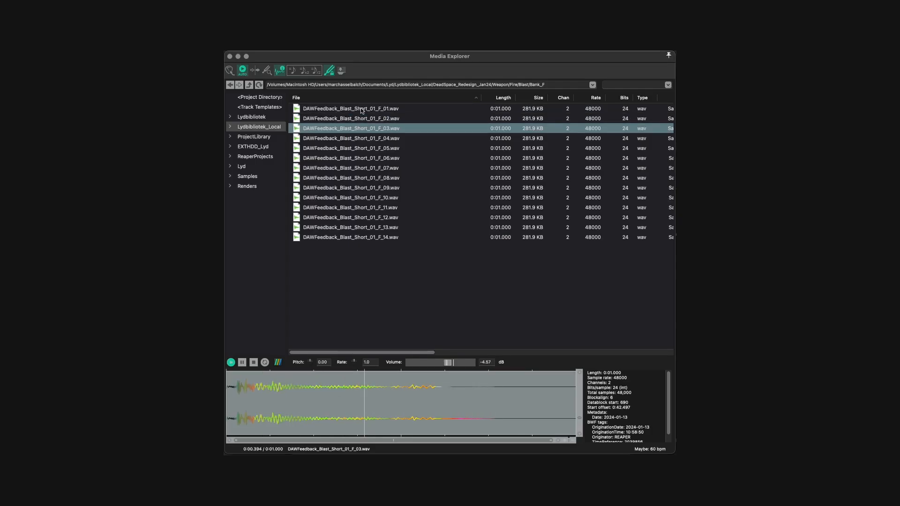
# Preview one DAWFeedback_Blast_Short sample from Bank_F and one from Bank_A.
pyautogui.click(351, 148)
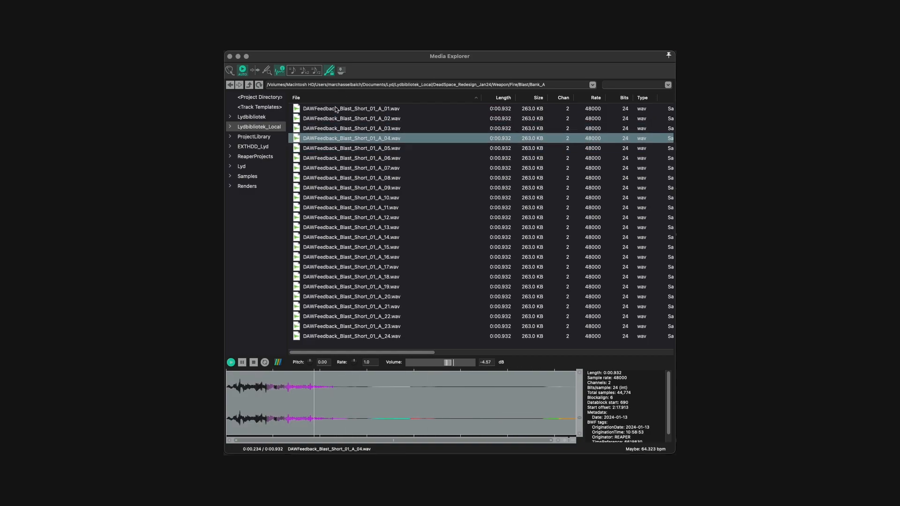
pyautogui.click(351, 168)
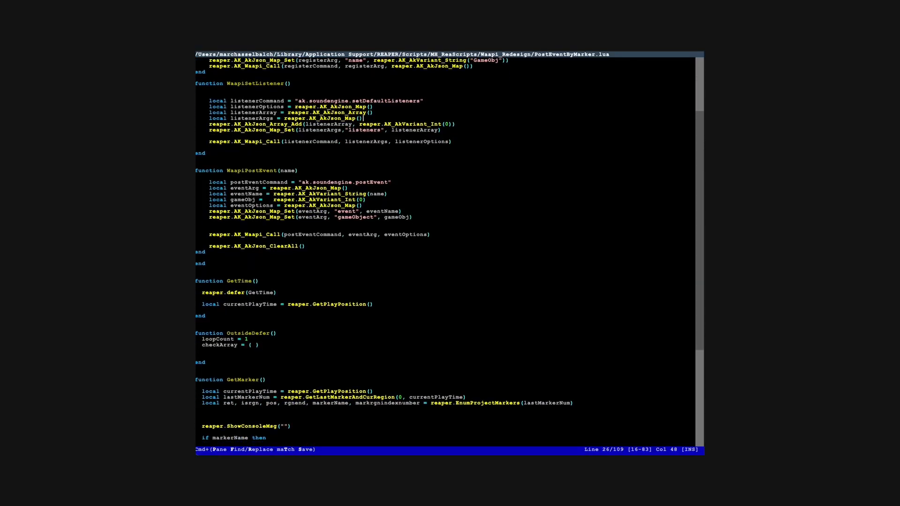
# Scroll PostEventByMarker down to the run-functions list calling WaapiConnect through GetMarker.
pyautogui.scroll(-3)
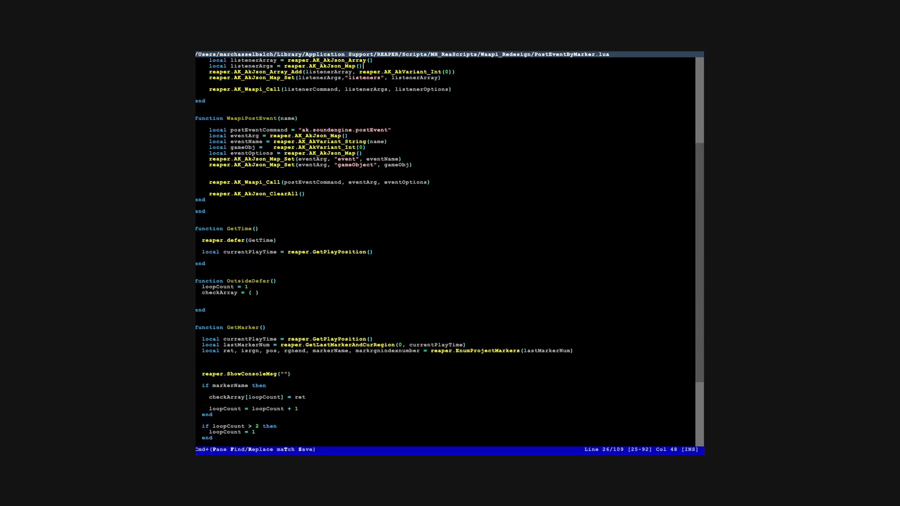
pyautogui.scroll(-3)
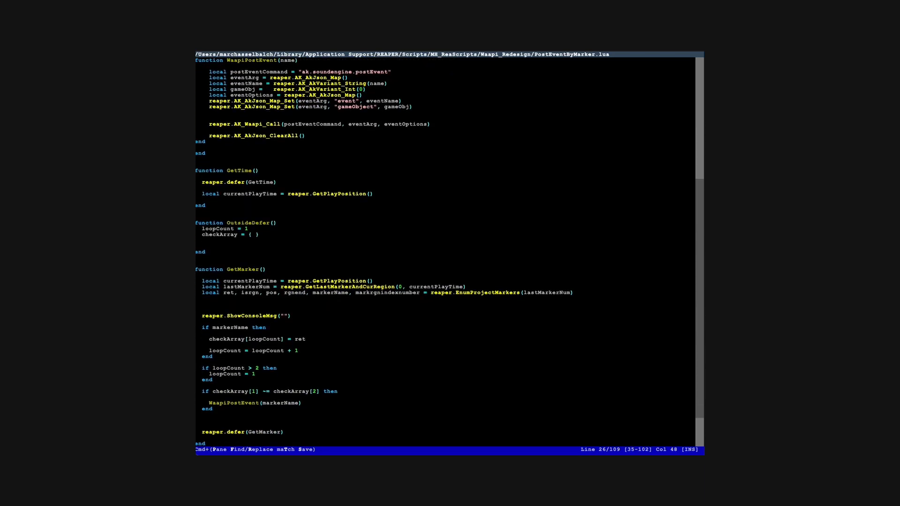
pyautogui.scroll(-3)
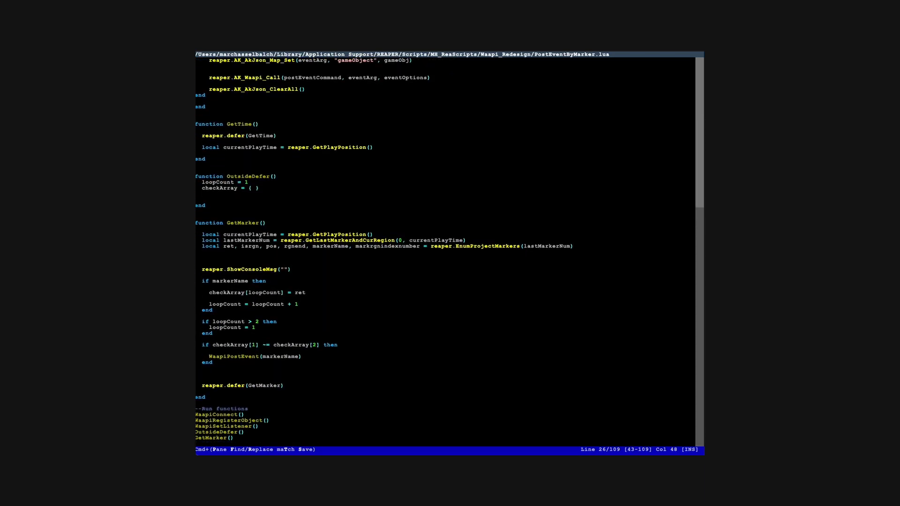
pyautogui.scroll(-3)
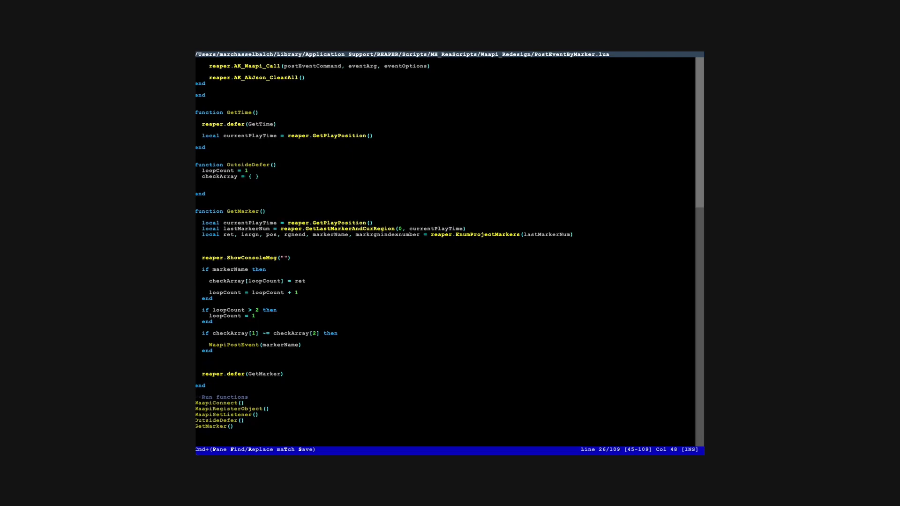